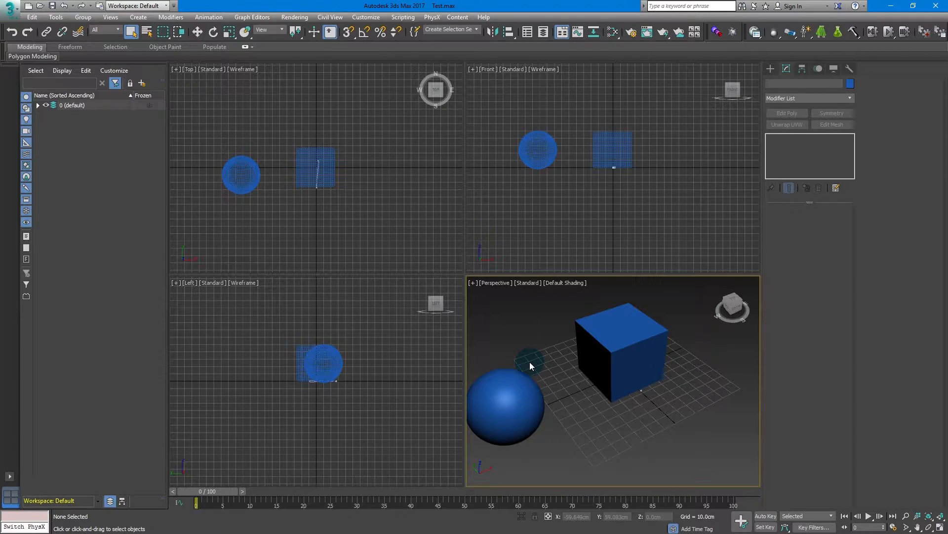
Step: Select Box001 and review its Skin and Morpher modifiers in the stack
left_click(617, 348)
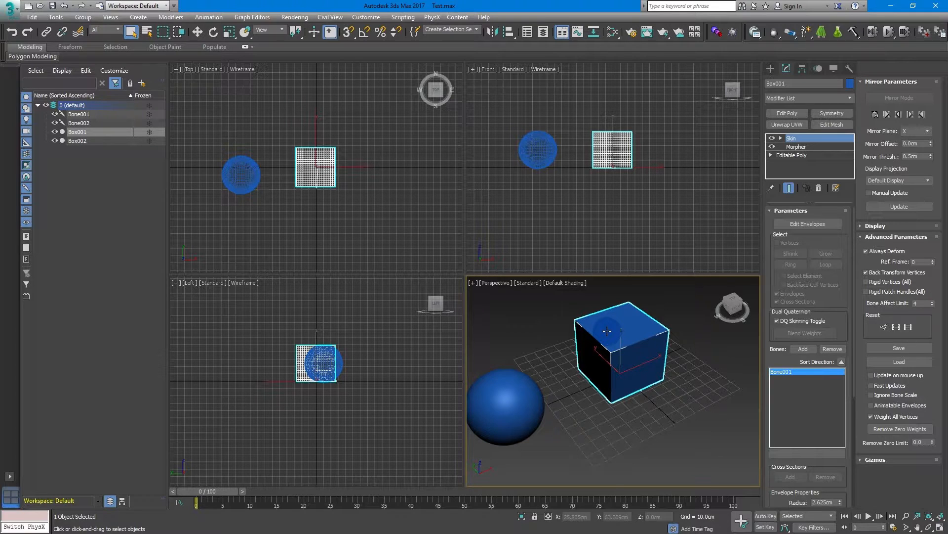
left_click(798, 147)
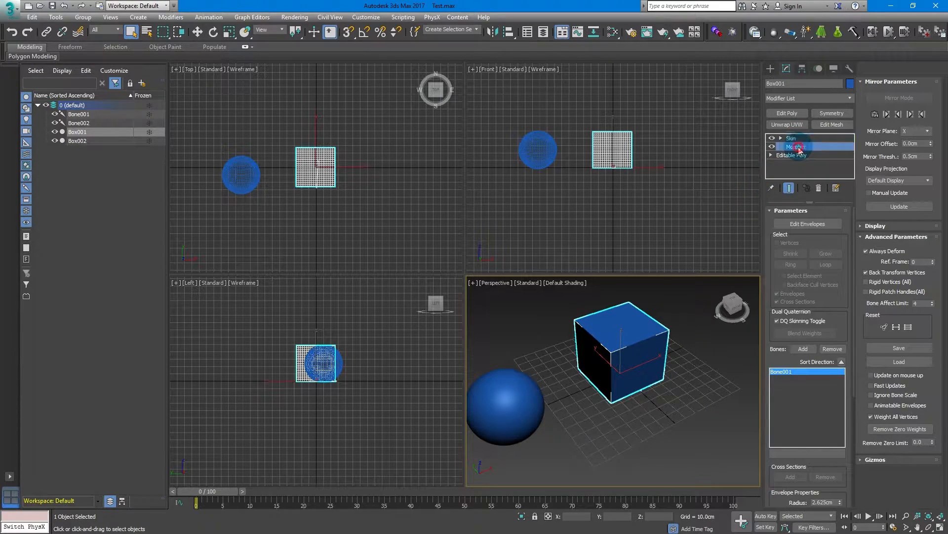
left_click(795, 147)
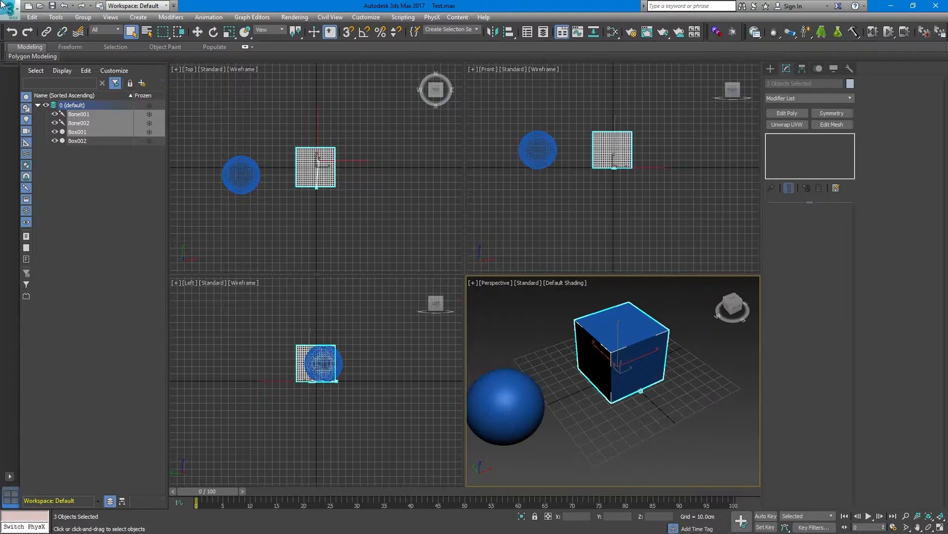
Step: Export the selected cube and bones over Test.FBX with skins and morphs included
left_click(11, 11)
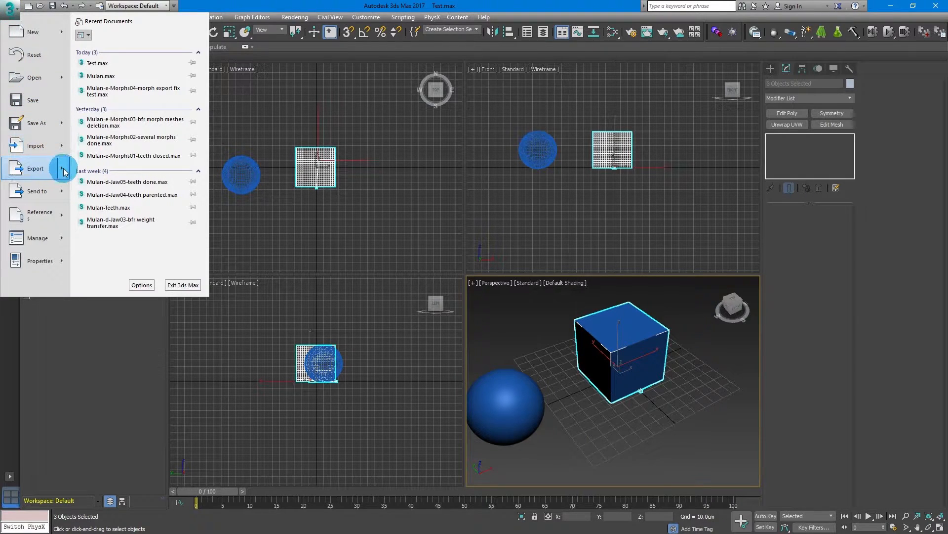
left_click(35, 168)
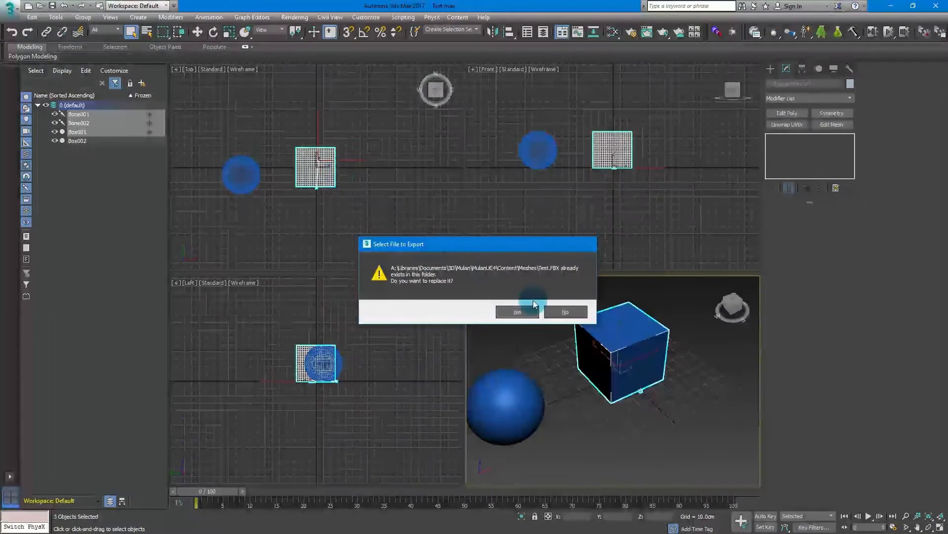
left_click(518, 311)
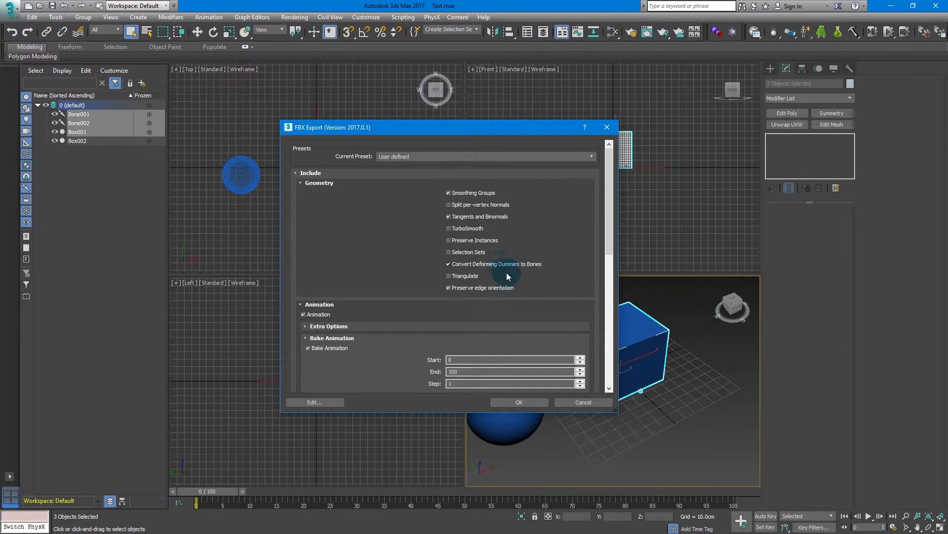
scroll("down", 3)
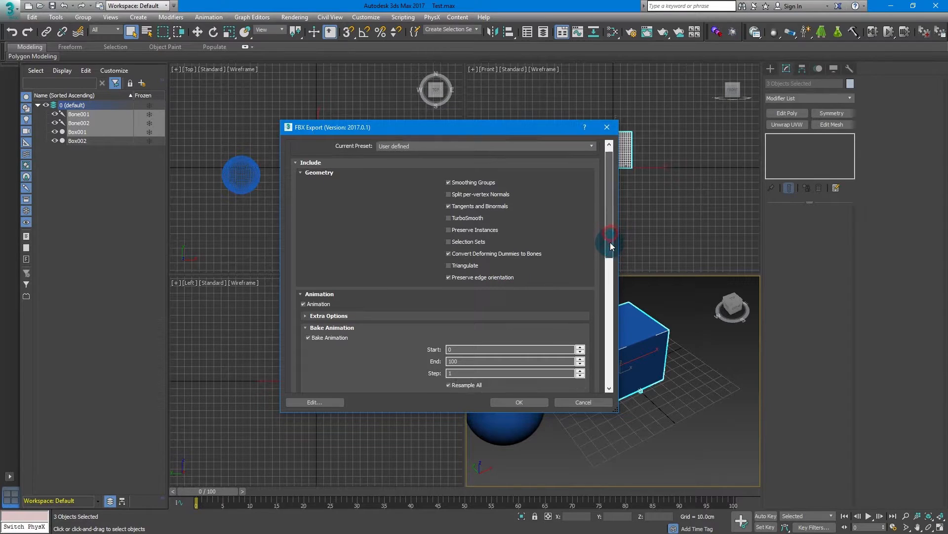
scroll("down", 3)
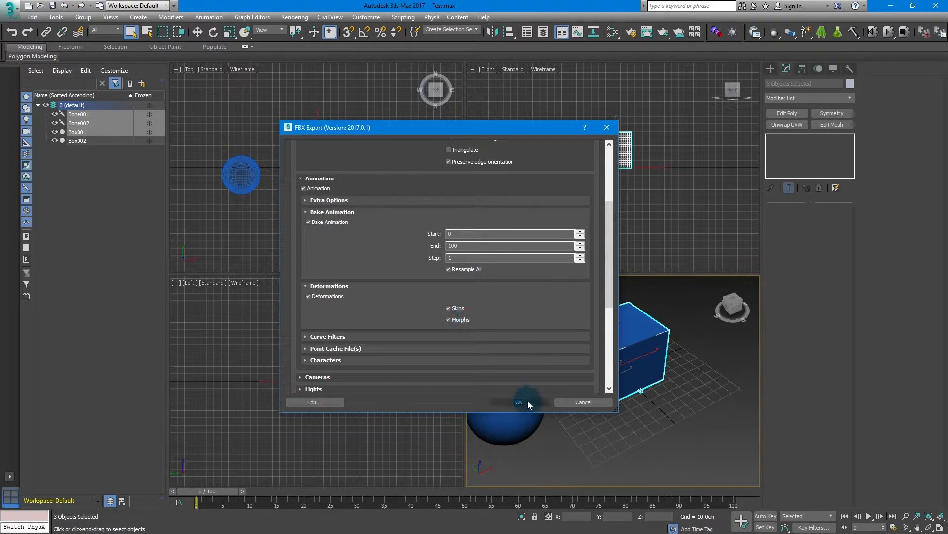
left_click(519, 402)
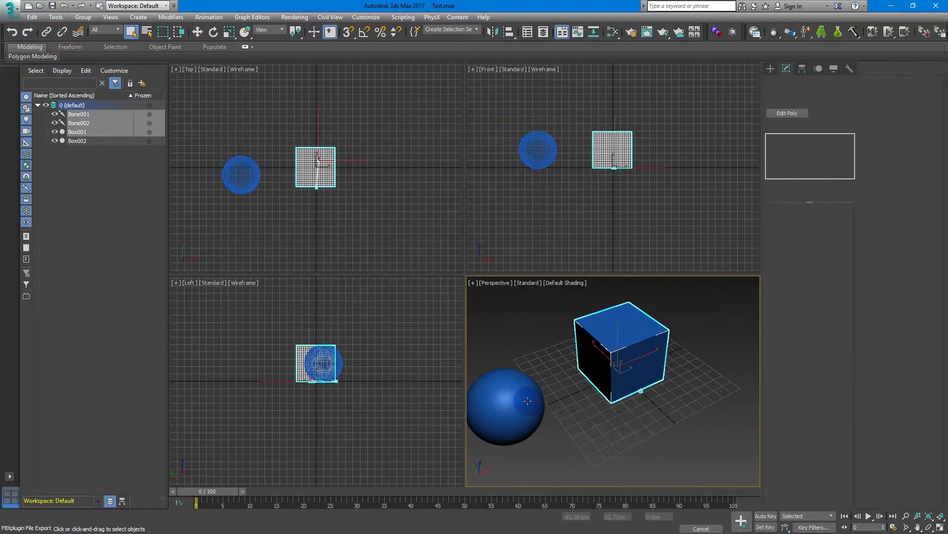
Step: Import Test.FBX into the empty scene and review the FBX Import options
left_click(11, 7)
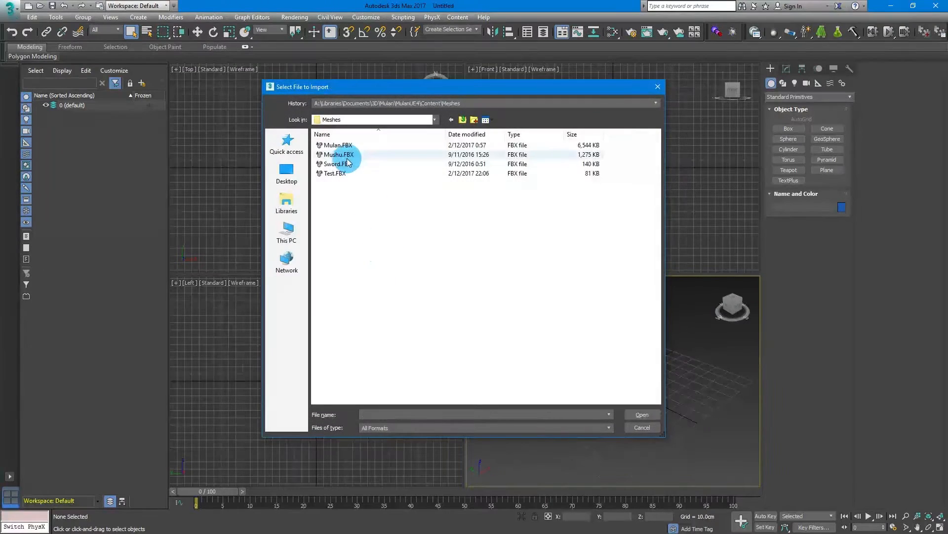
double_click(334, 173)
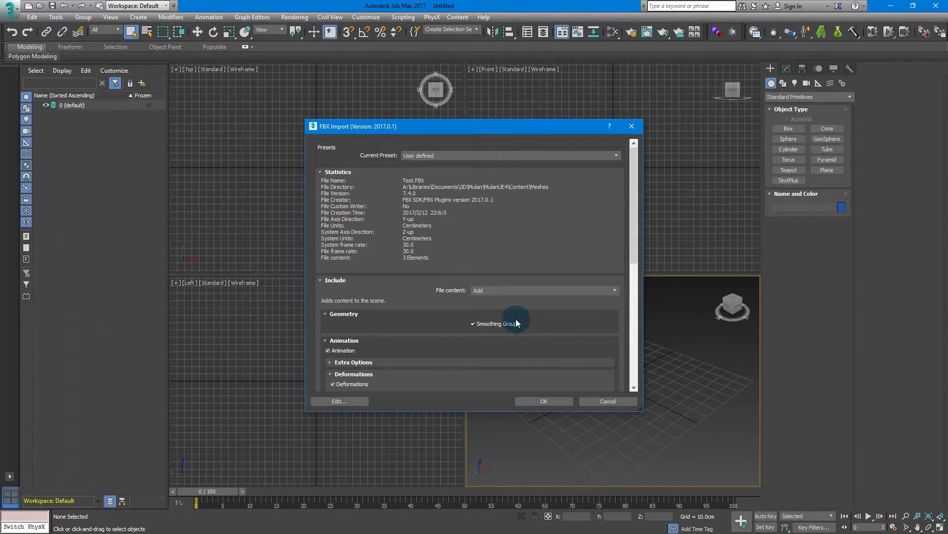
scroll("down", 3)
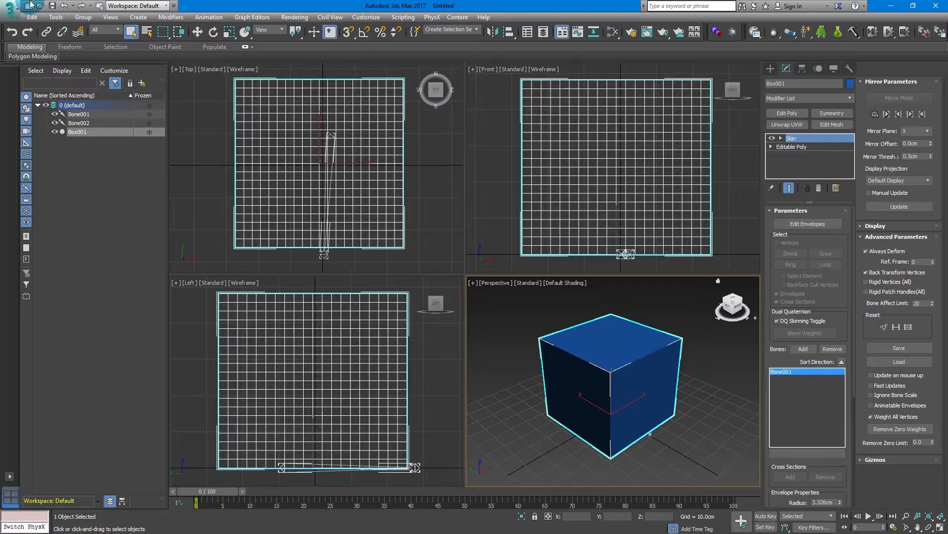
Step: Reopen Test.max without saving the imported scene and select the cube
left_click(9, 5)
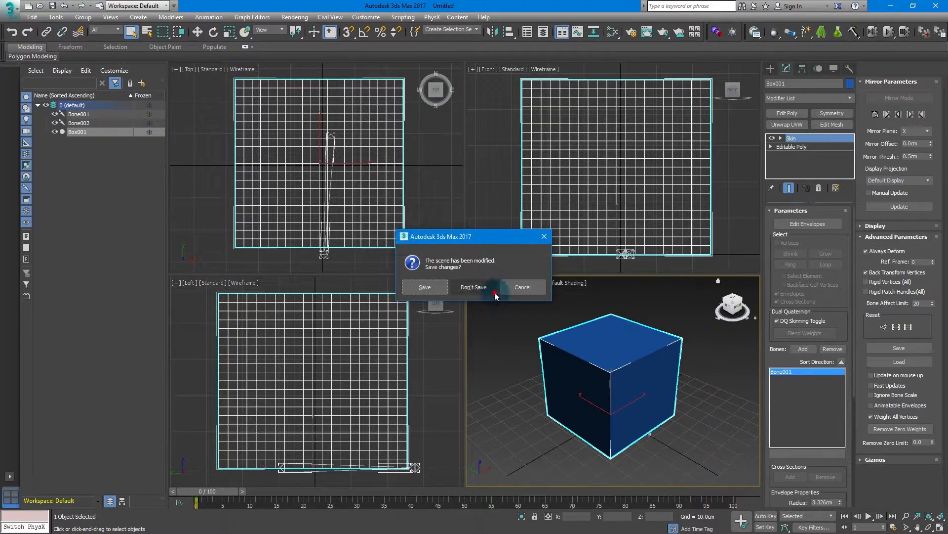
left_click(473, 286)
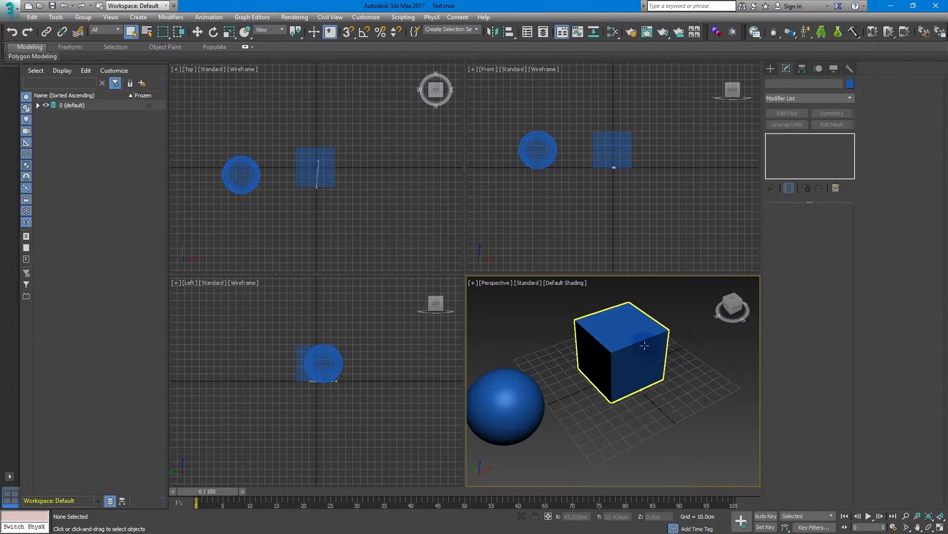
left_click(791, 138)
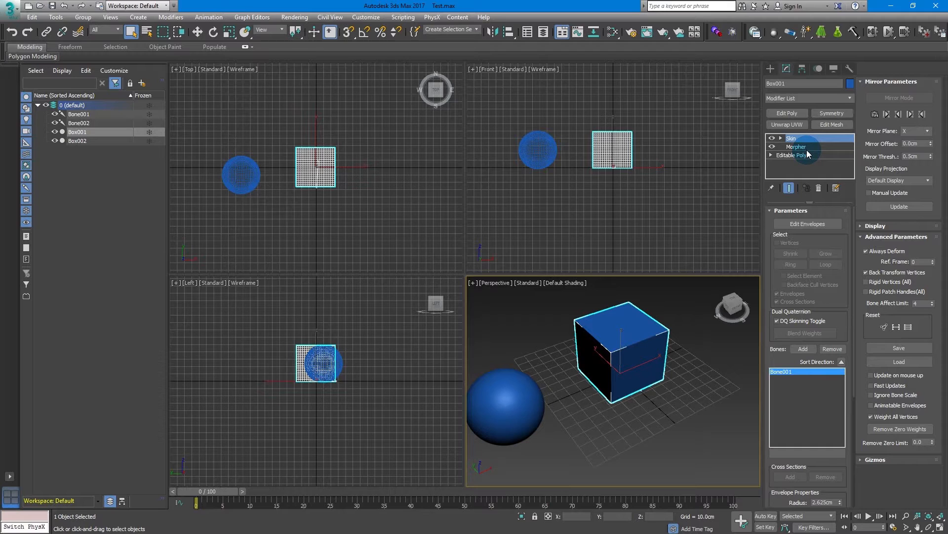
Step: Remove the Skin modifier from the cube's stack, leaving Morpher above Editable Poly
right_click(793, 138)
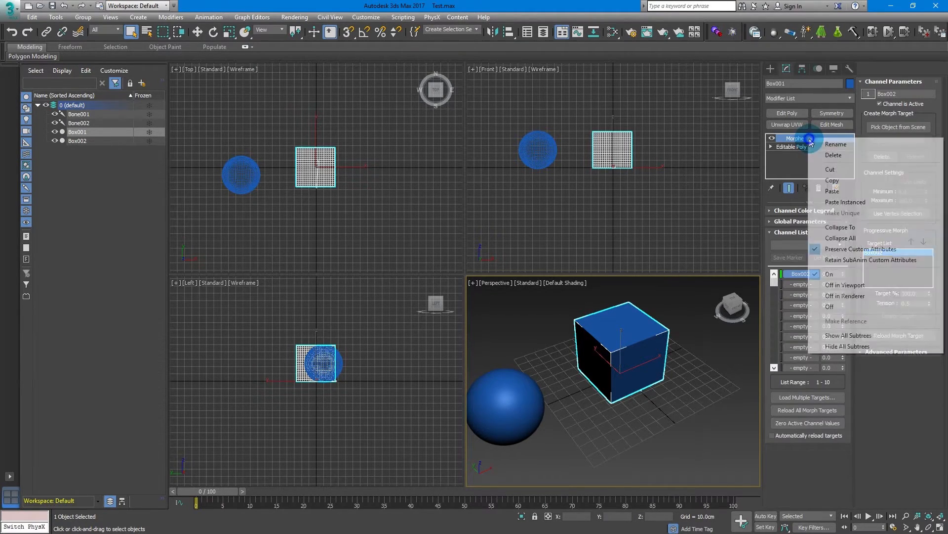
left_click(792, 138)
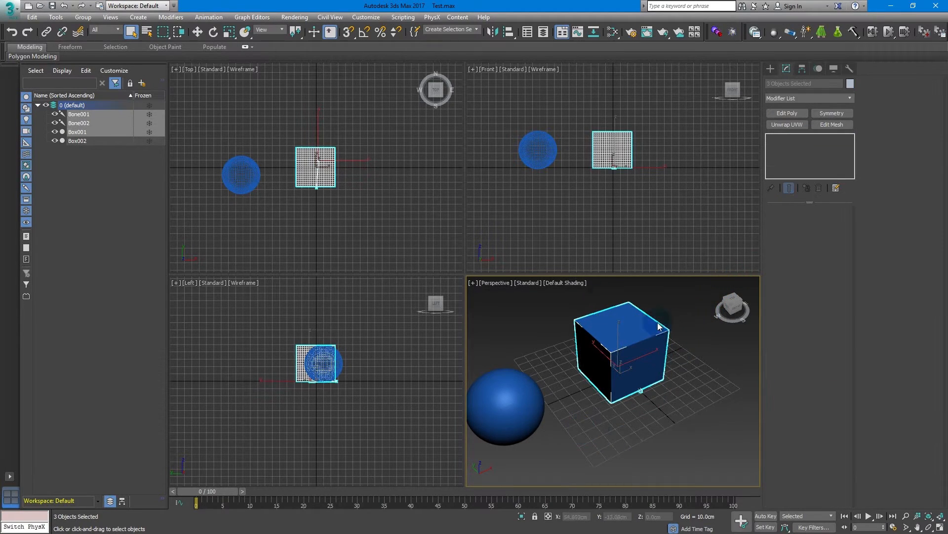
Step: Export the cube and bones again over Test.FBX with Deformations (skins and morphs) enabled
left_click(9, 10)
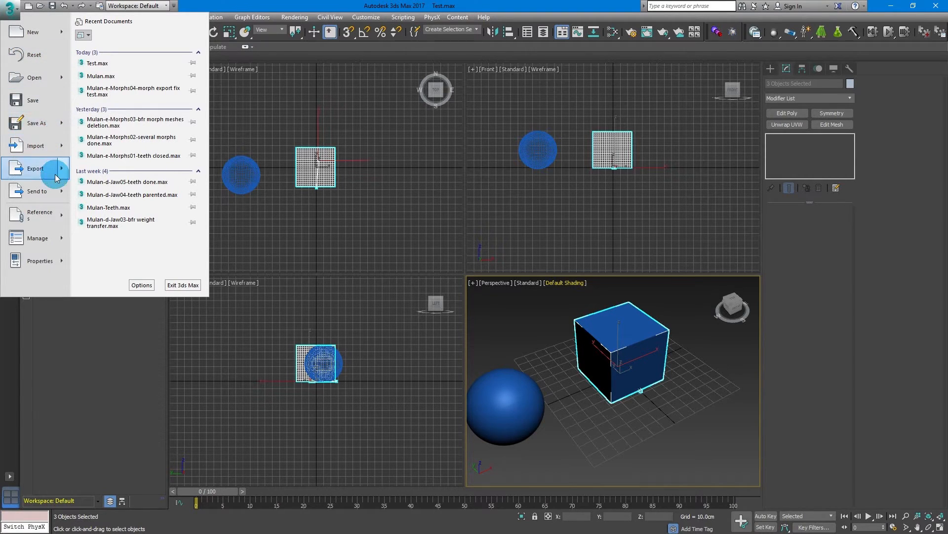
left_click(34, 168)
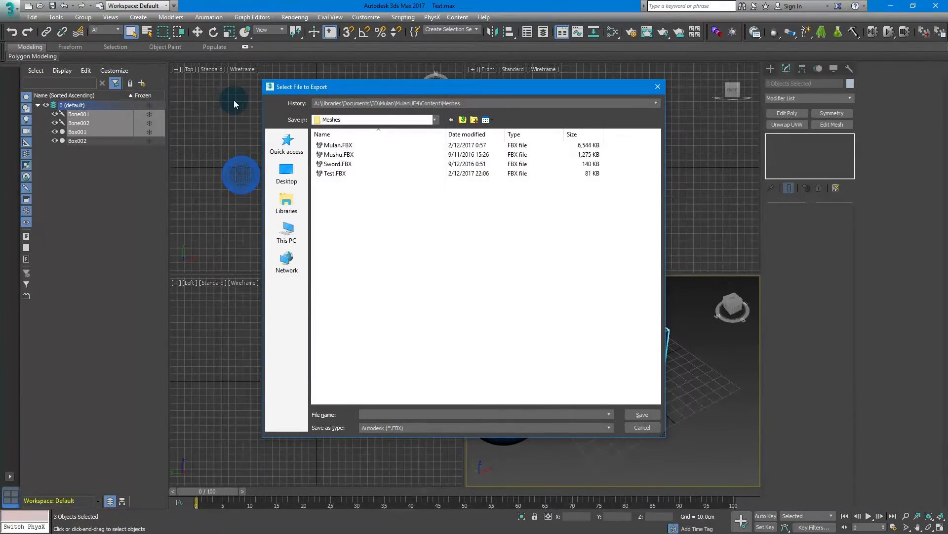
left_click(641, 415)
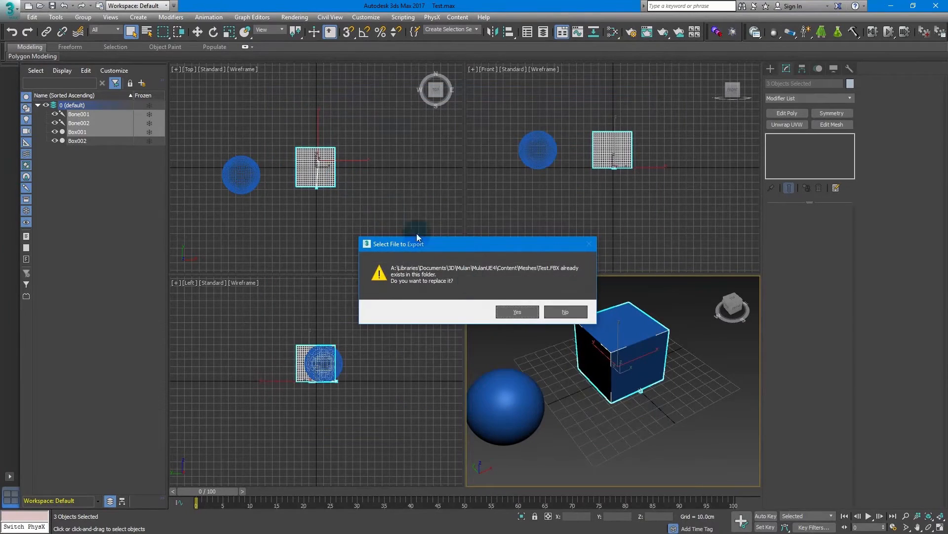
left_click(516, 312)
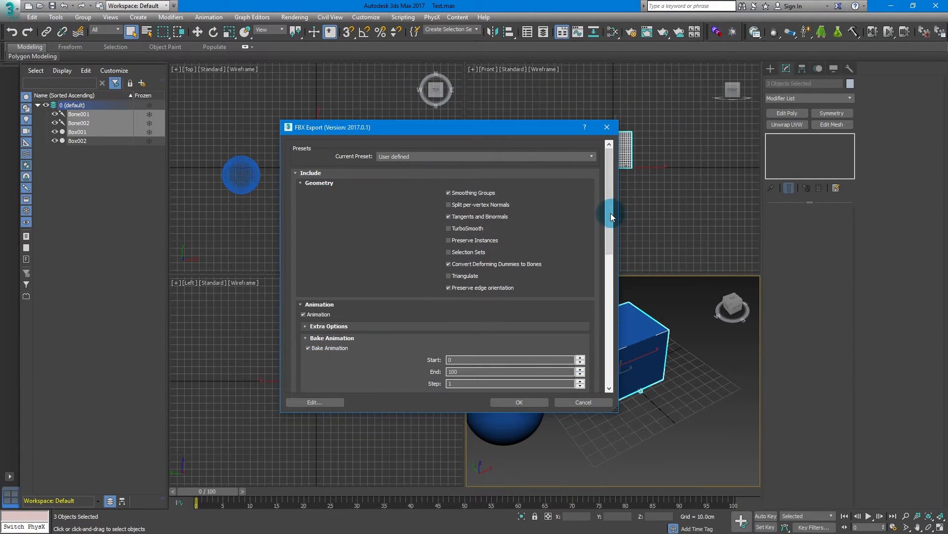
scroll("down", 3)
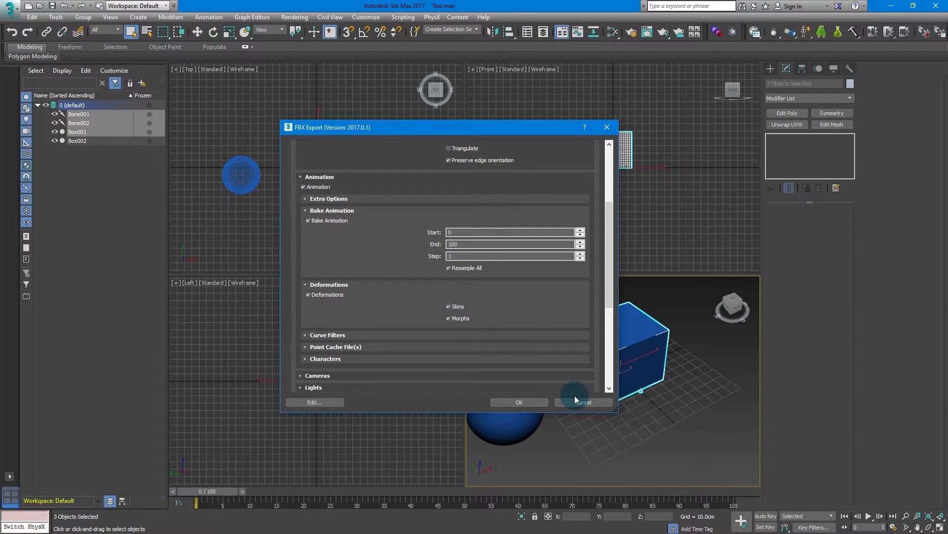
left_click(582, 401)
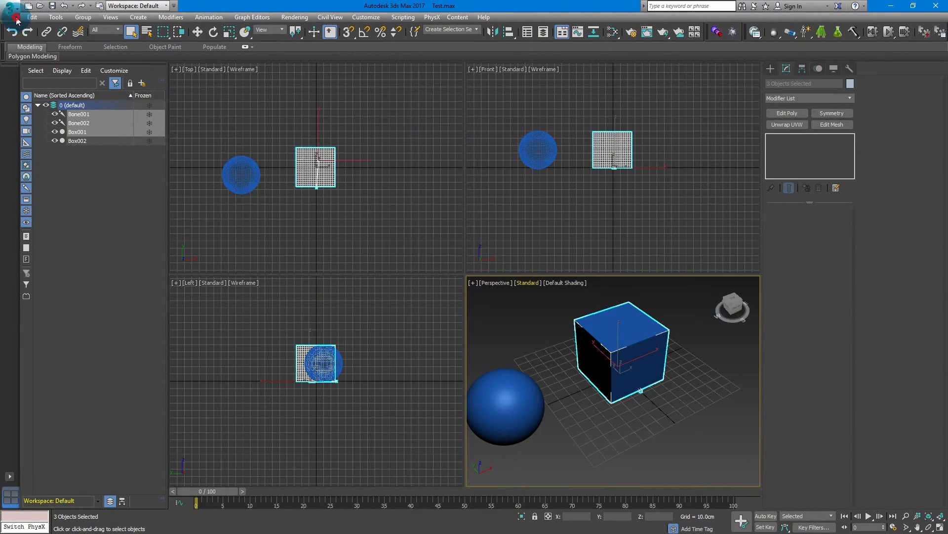
Step: Reset 3ds Max to an empty scene without saving
left_click(9, 11)
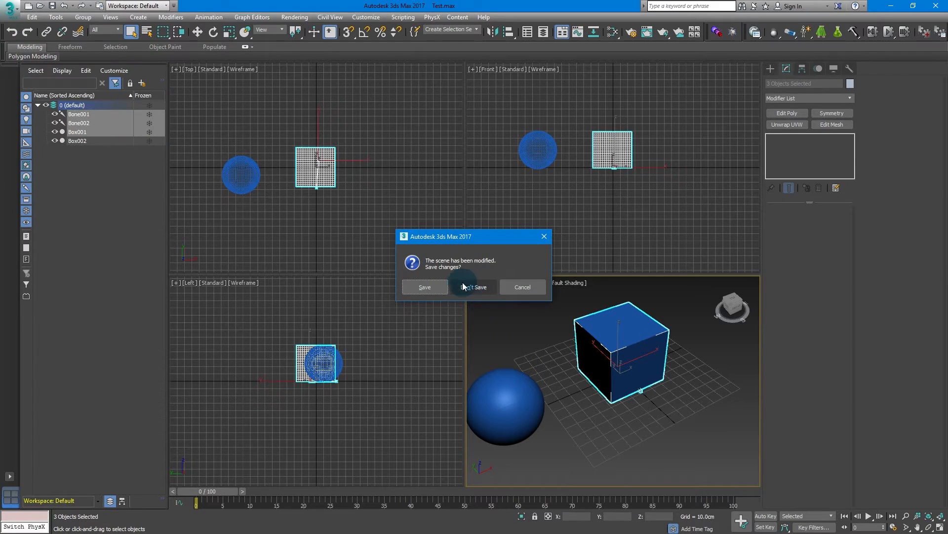
left_click(473, 286)
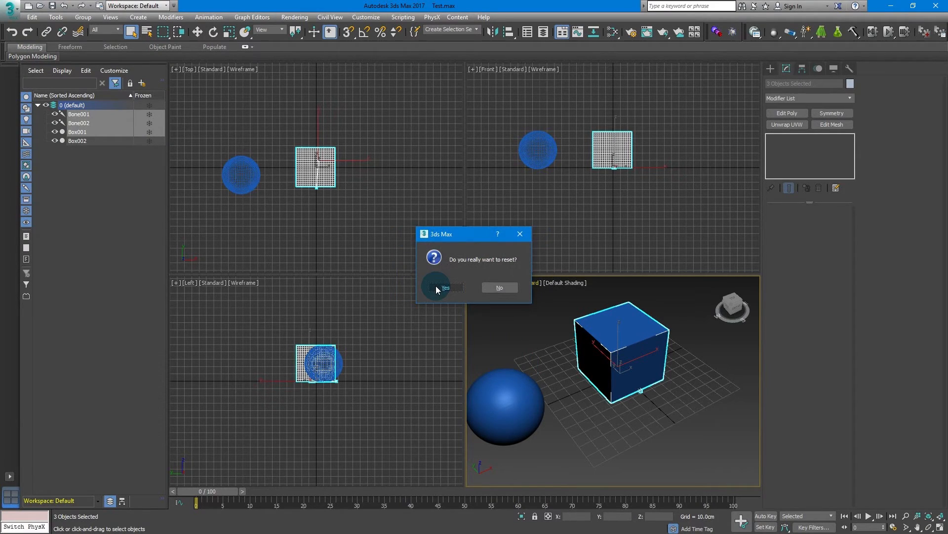
left_click(445, 287)
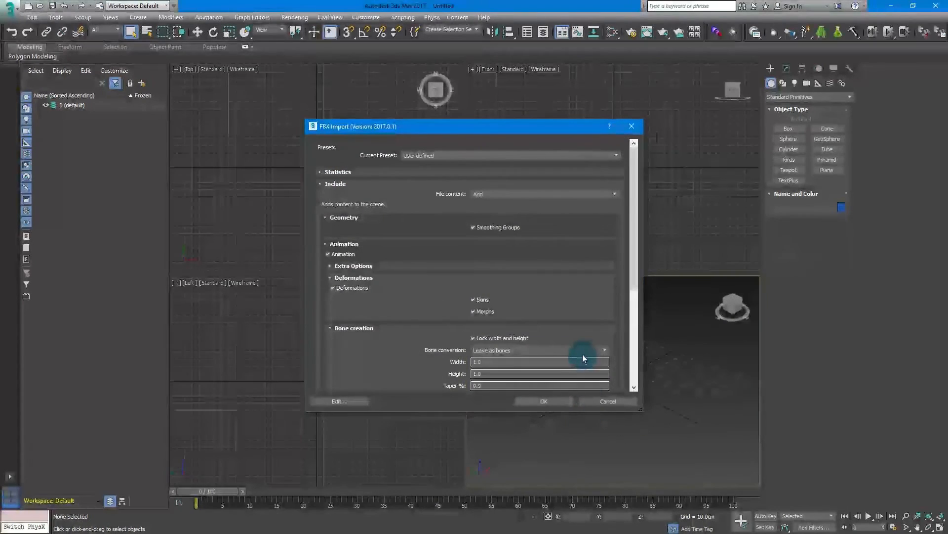
Step: Re-import Test.FBX and check the cube's Morpher channel under Skin
scroll("down", 3)
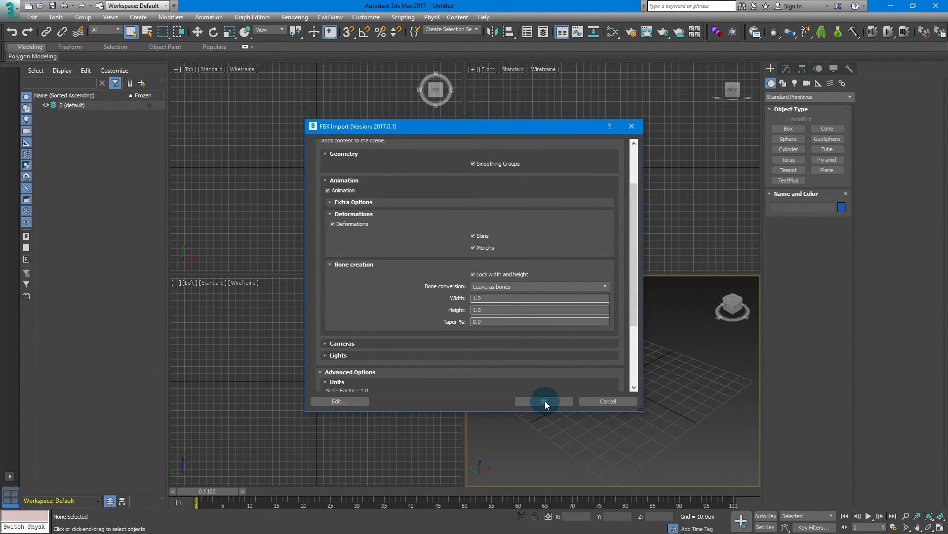
left_click(542, 401)
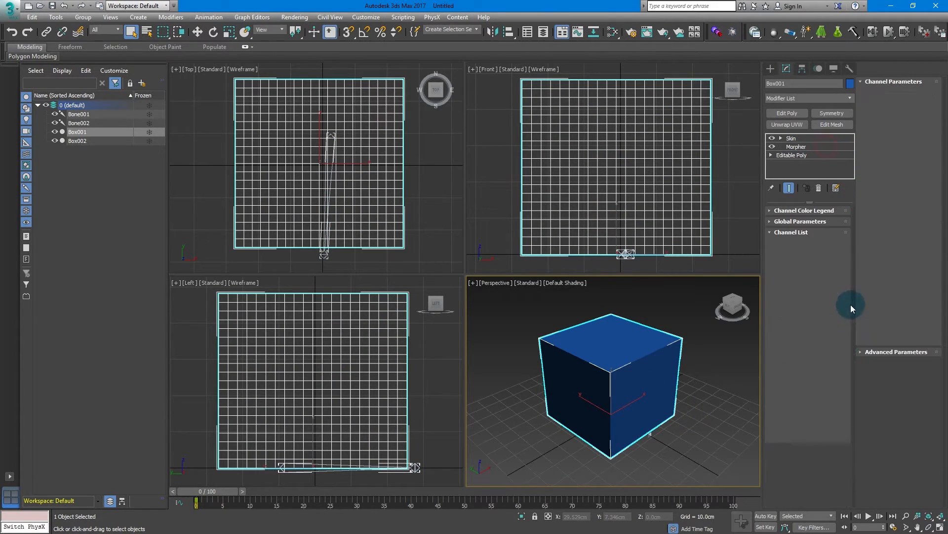
left_click(796, 146)
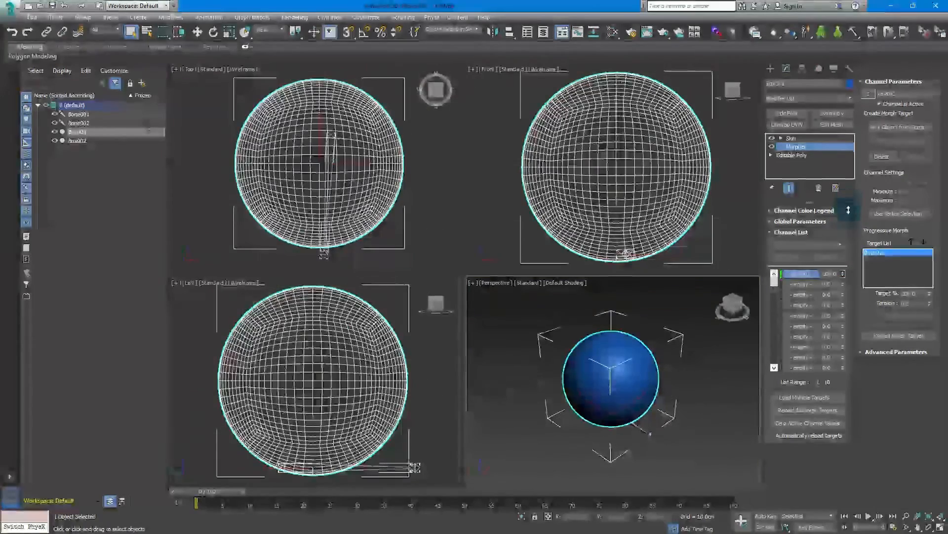